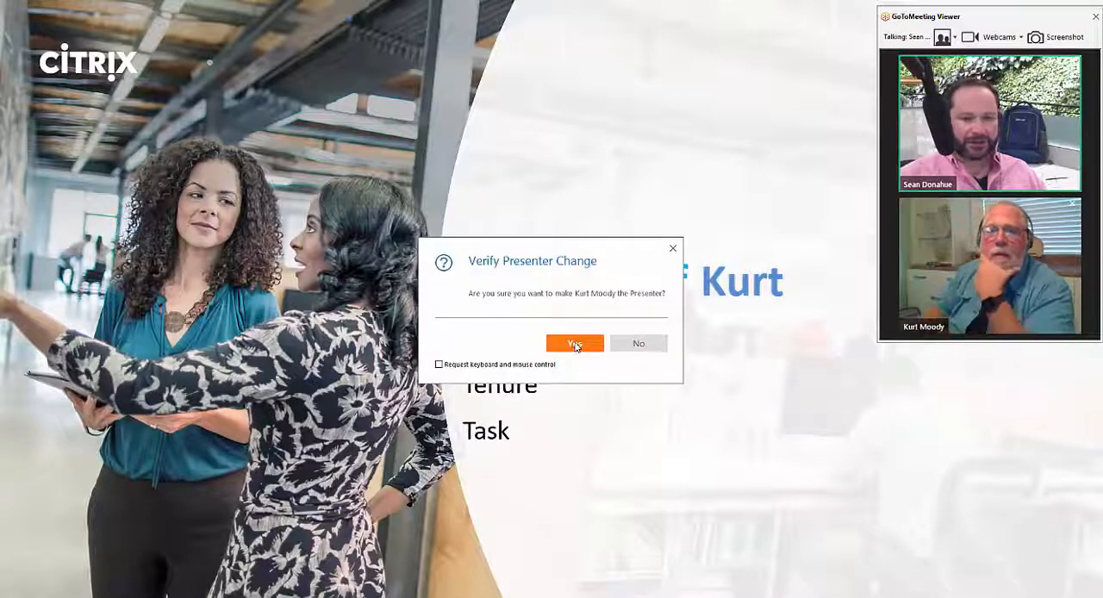
{"action": "left_click", "coordinate": [574, 343]}
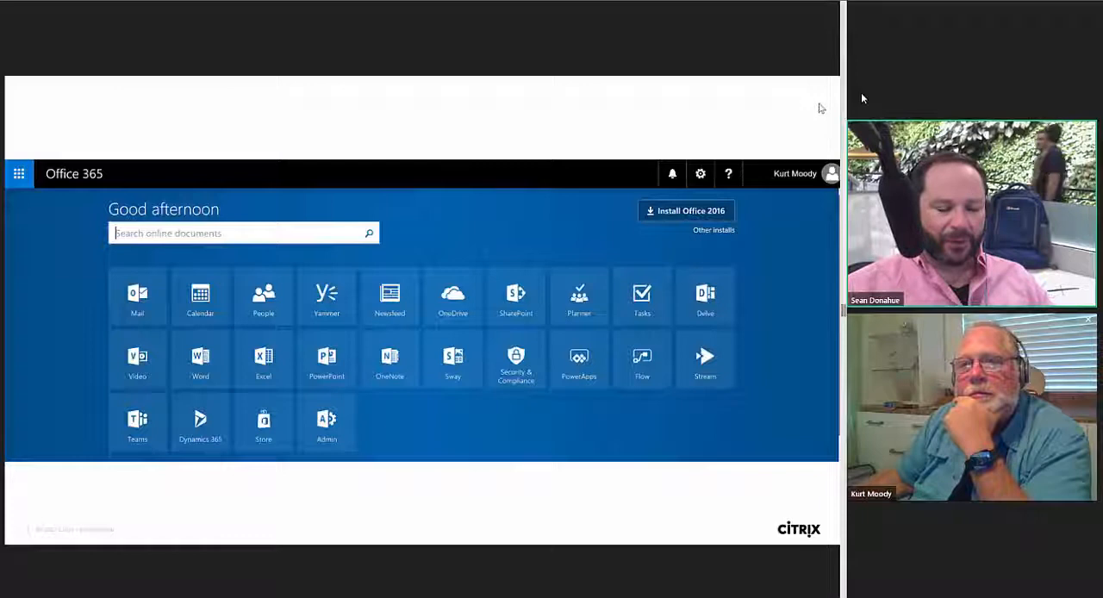
{"action": "mouse_move", "coordinate": [776, 110]}
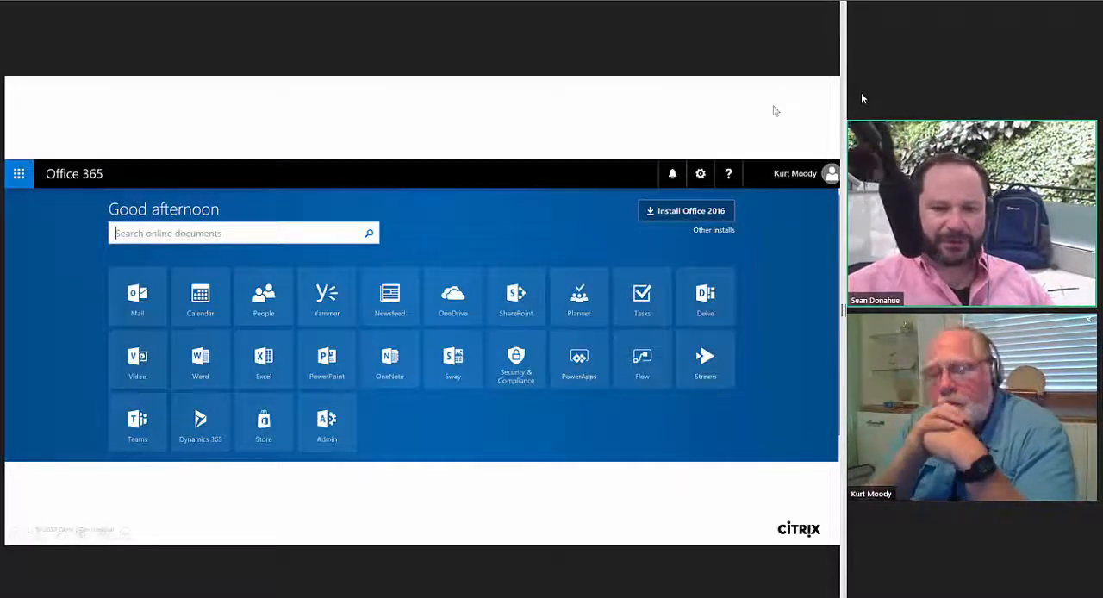